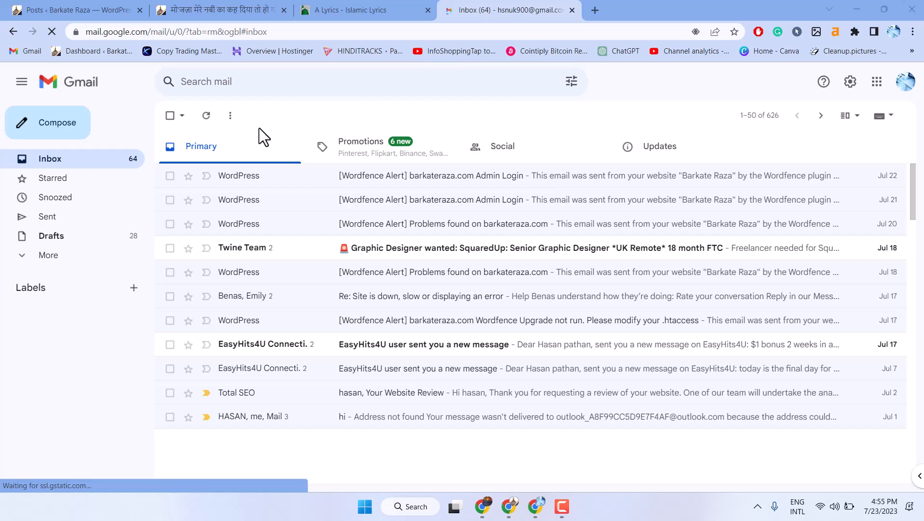
pyautogui.moveTo(361, 224)
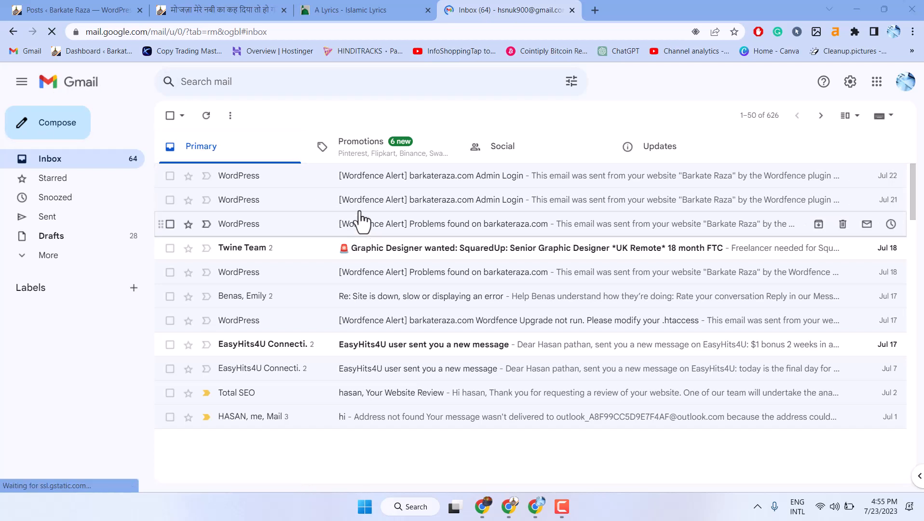
pyautogui.moveTo(361, 313)
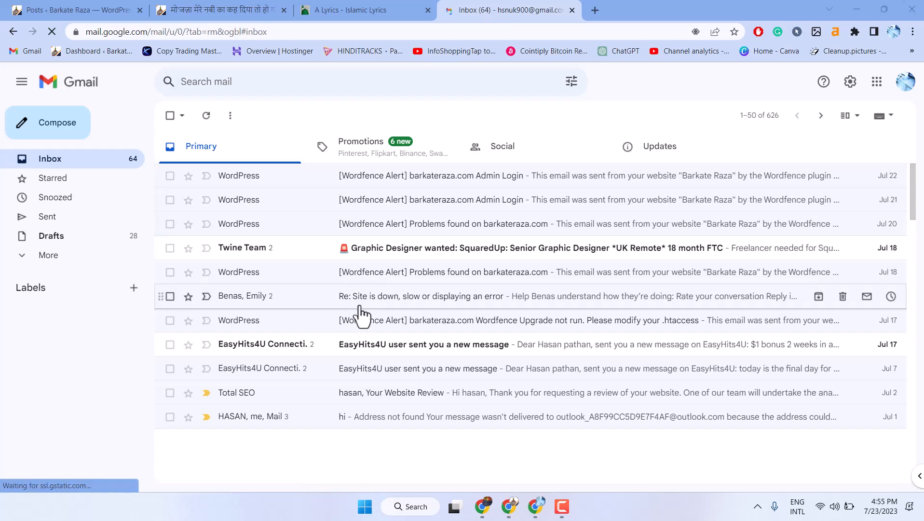
pyautogui.moveTo(377, 272)
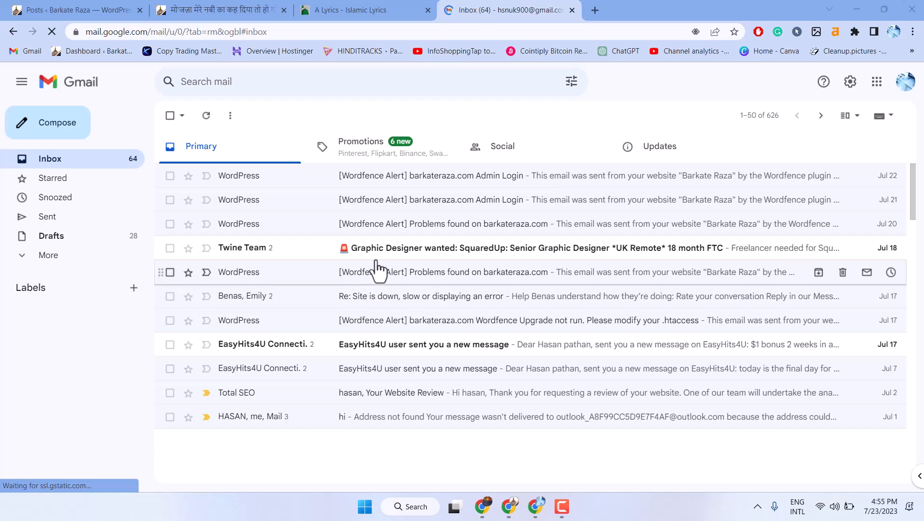
pyautogui.moveTo(382, 261)
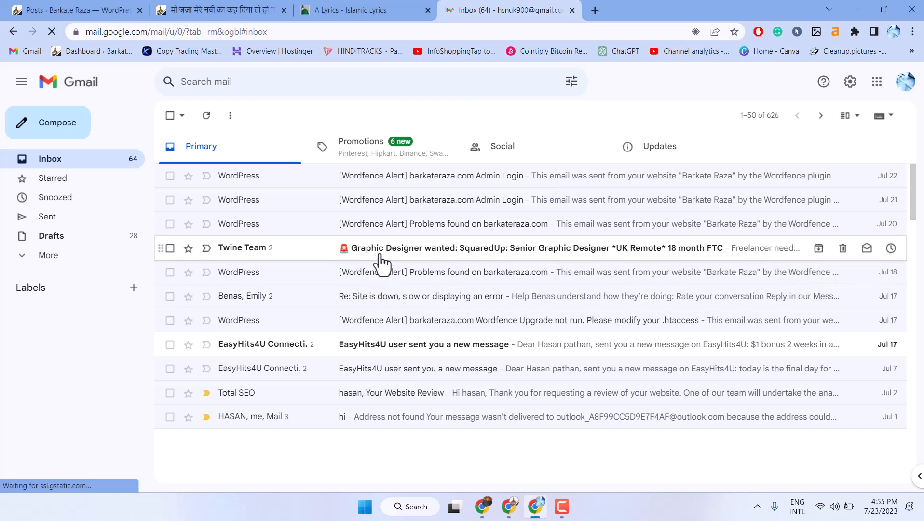
# Open the Twine Team 'Graphic Designer wanted' job-alert email from the inbox.
pyautogui.click(501, 247)
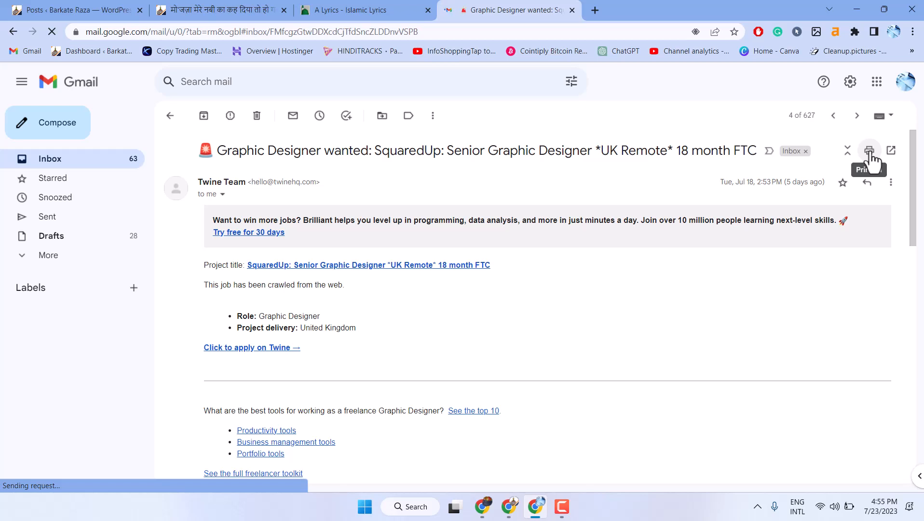
# Print all of the thread, checking destination Microsoft Print to PDF and keeping all pages.
pyautogui.click(869, 150)
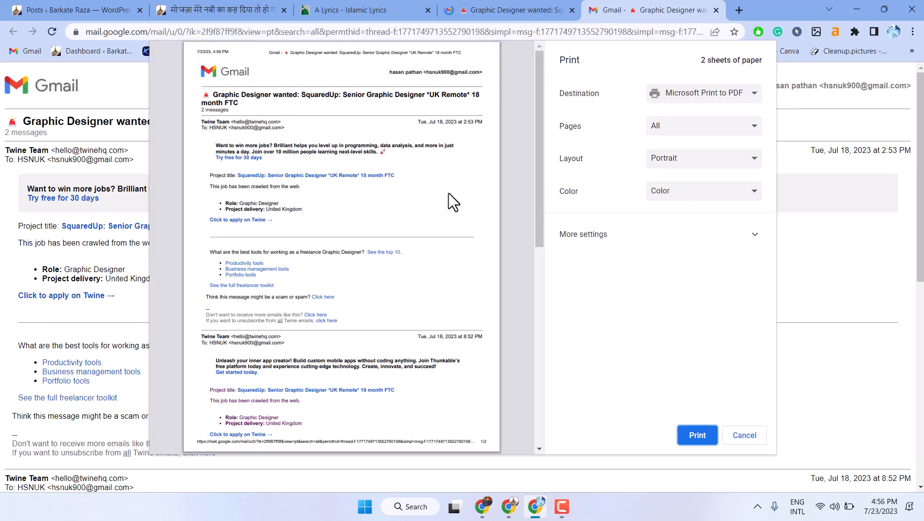
pyautogui.moveTo(649, 138)
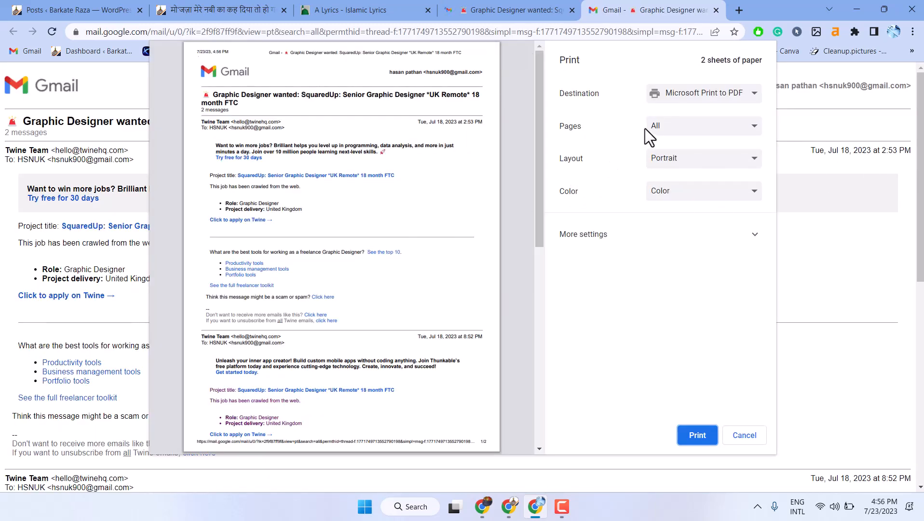
pyautogui.moveTo(664, 171)
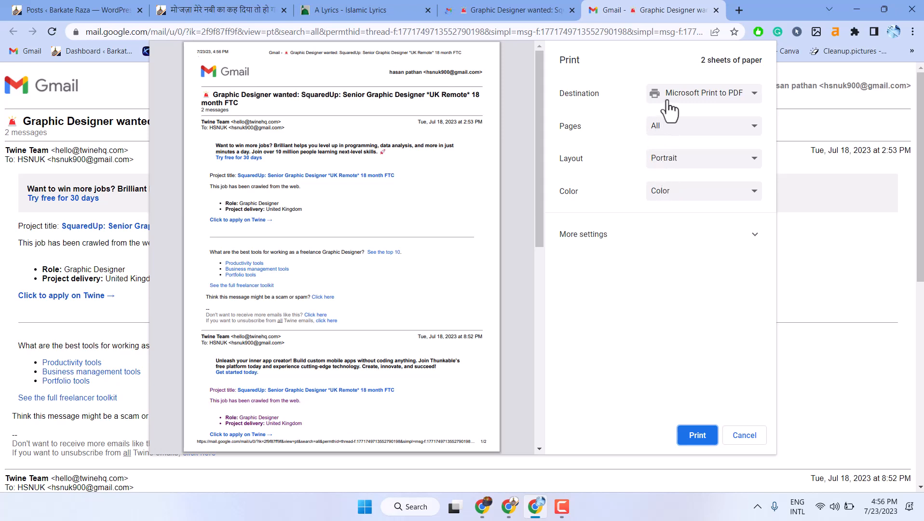
pyautogui.click(703, 94)
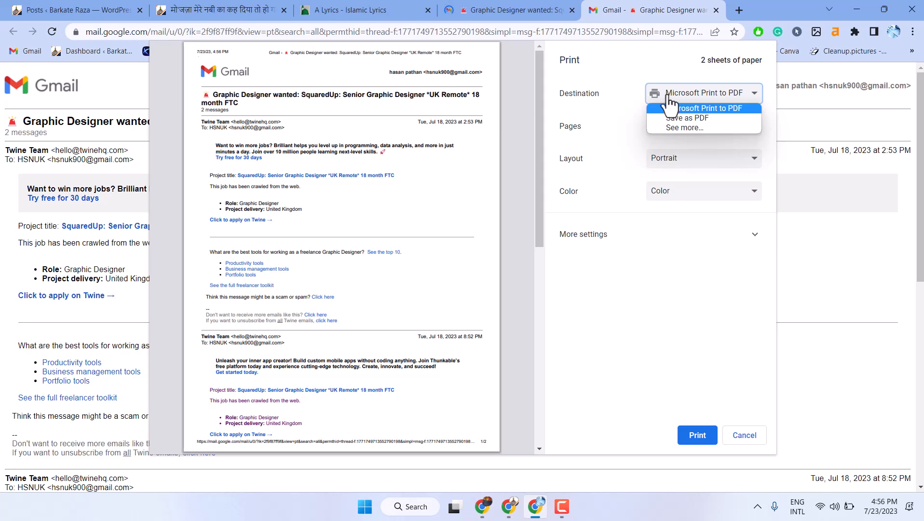
pyautogui.moveTo(643, 74)
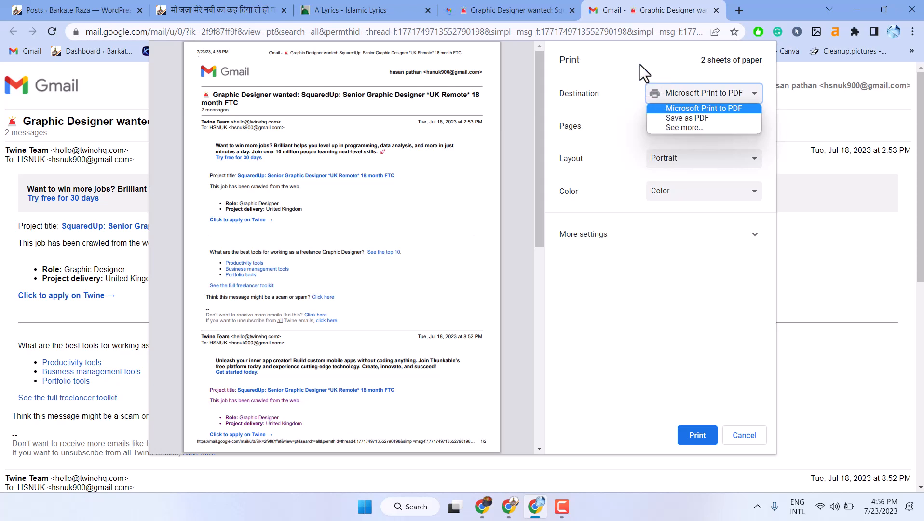
pyautogui.click(702, 125)
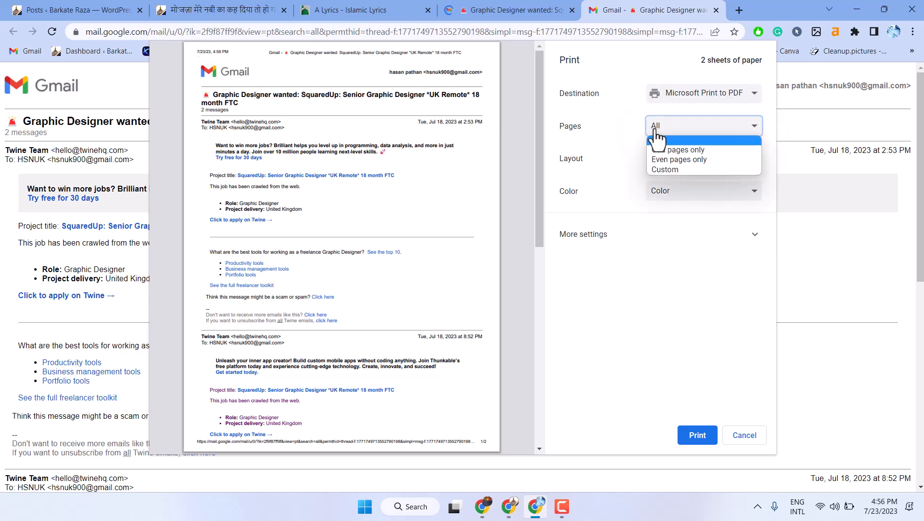
pyautogui.moveTo(678, 149)
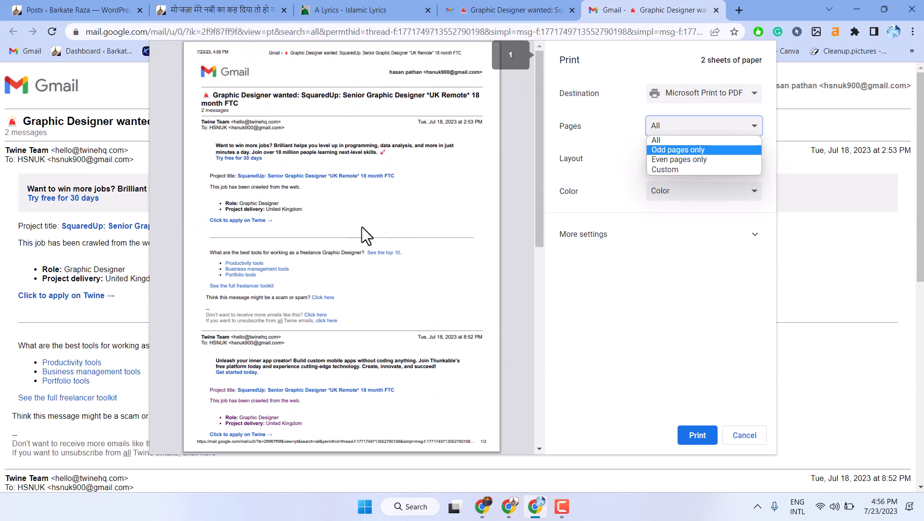
pyautogui.click(655, 139)
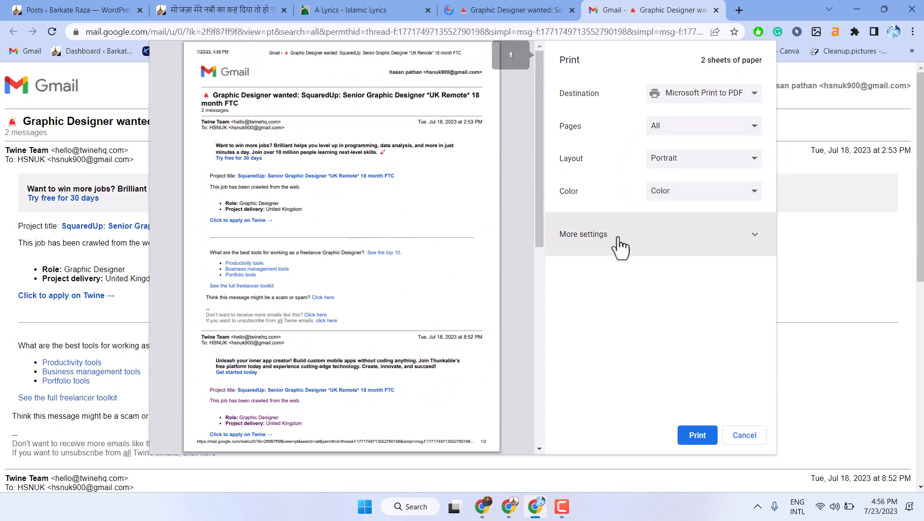
# Under More settings, change the paper size from Letter to A4.
pyautogui.click(583, 234)
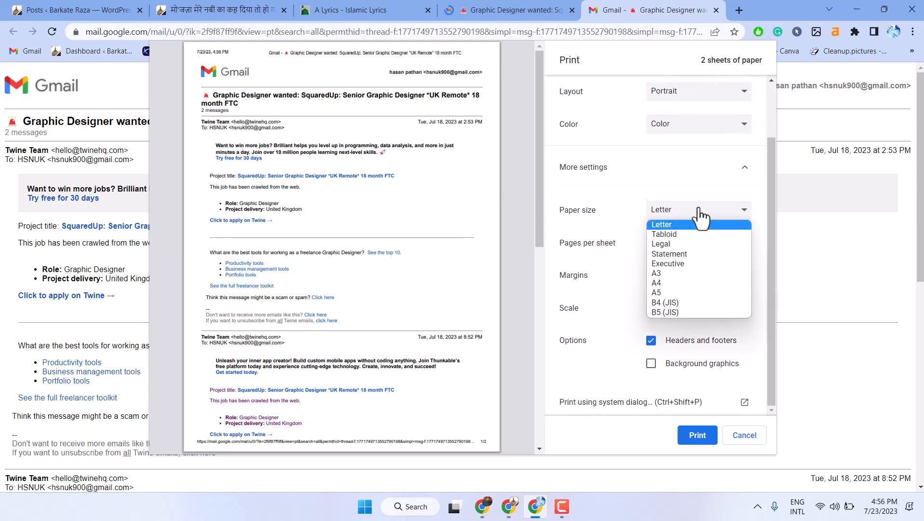
pyautogui.click(656, 282)
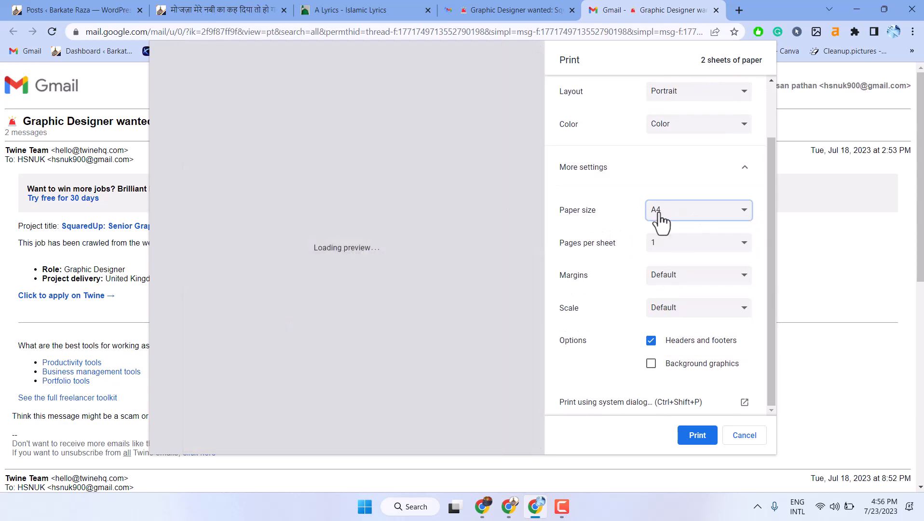
pyautogui.click(697, 210)
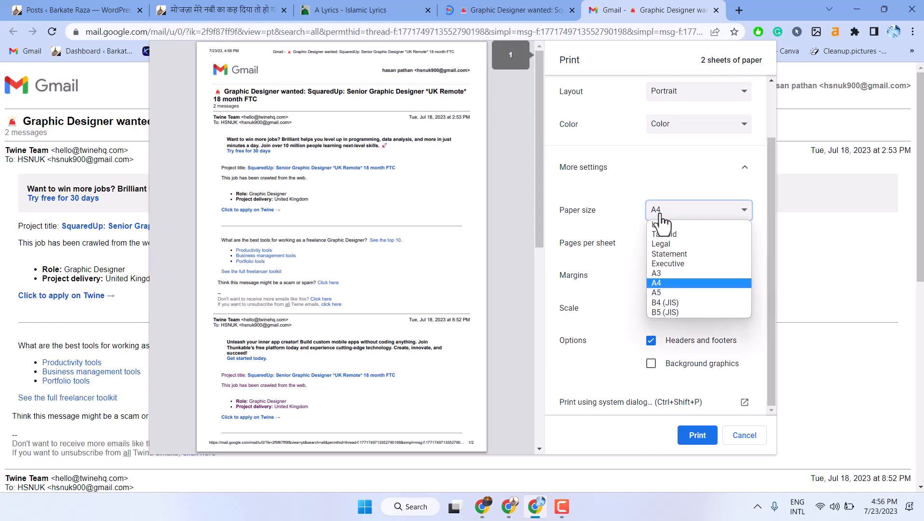
pyautogui.click(699, 283)
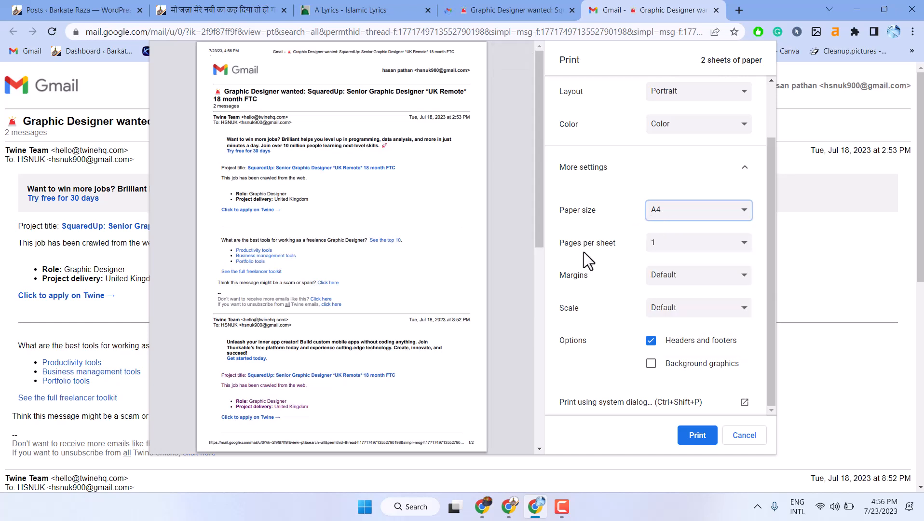
pyautogui.moveTo(601, 289)
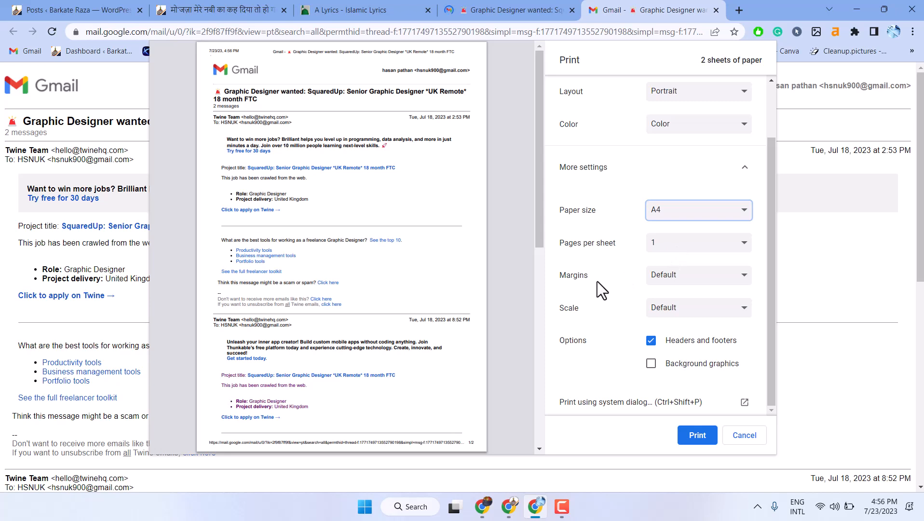
pyautogui.moveTo(651, 296)
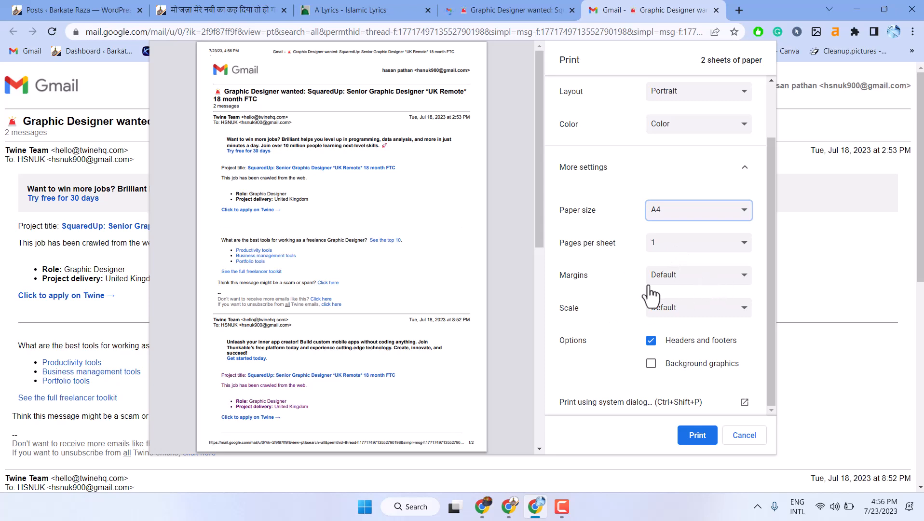
pyautogui.moveTo(640, 319)
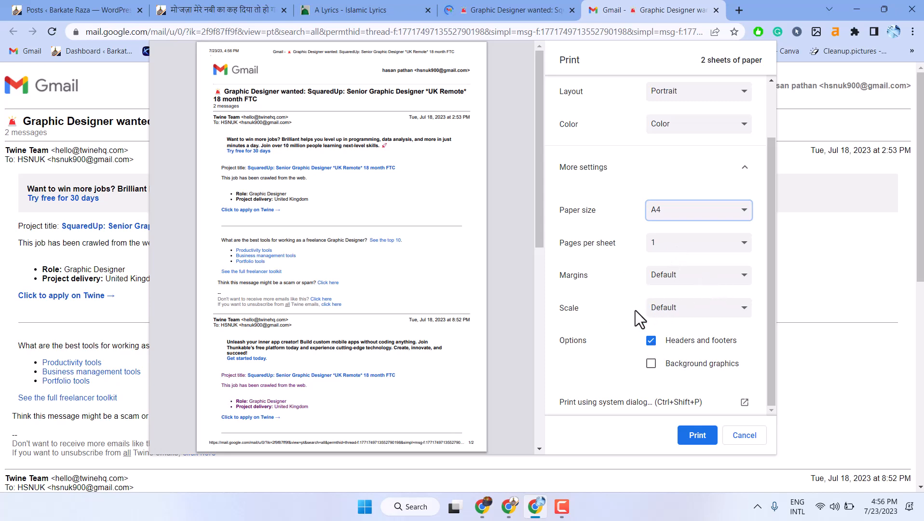
pyautogui.scroll(3)
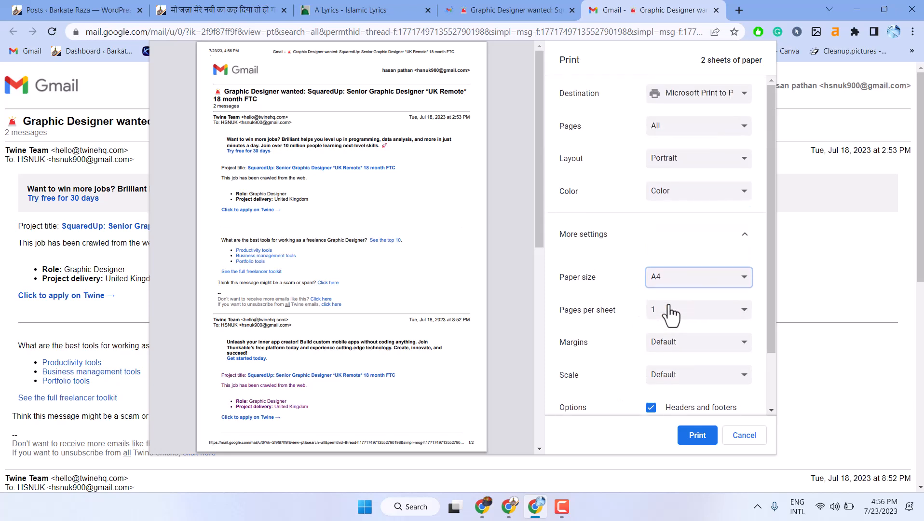
pyautogui.moveTo(681, 409)
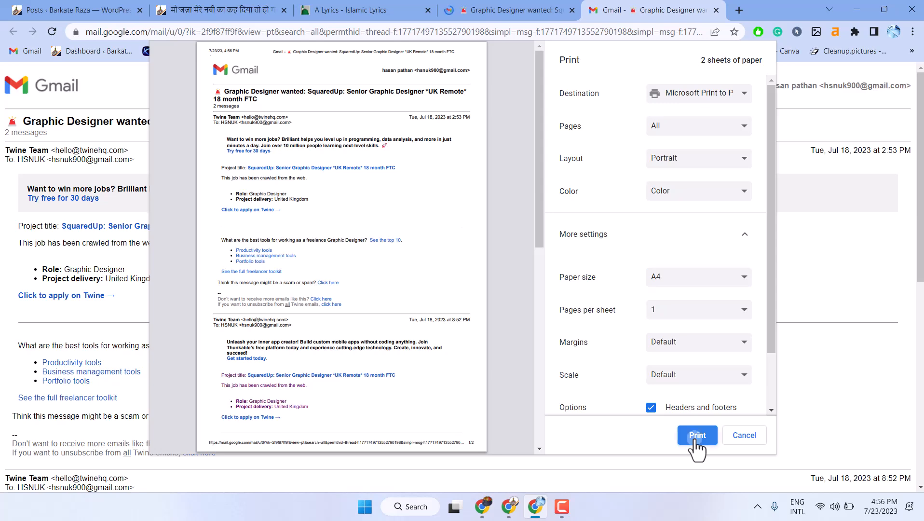
# Send the print job, then close the Save Print Output As window without saving.
pyautogui.click(698, 435)
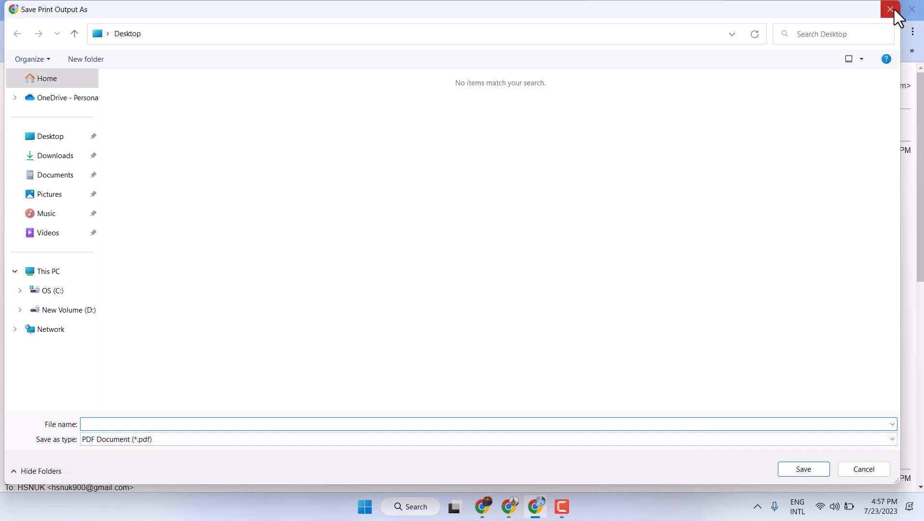
pyautogui.click(891, 10)
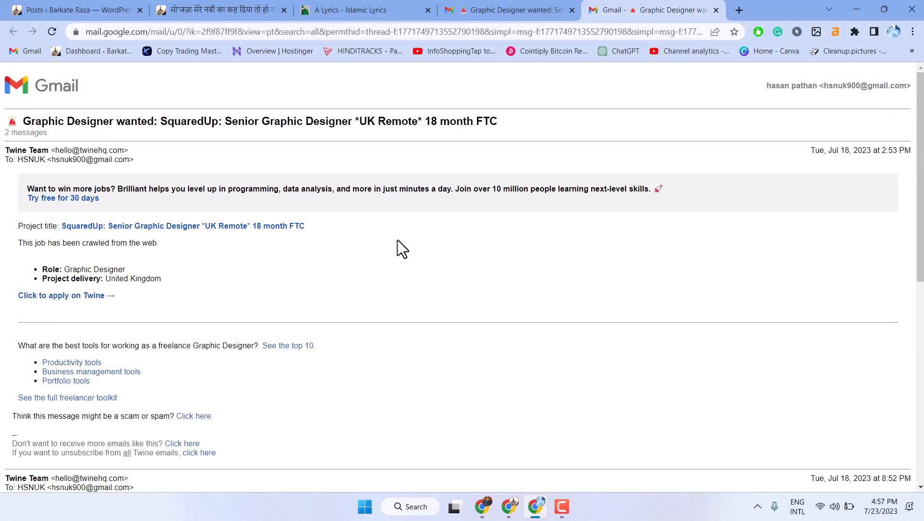